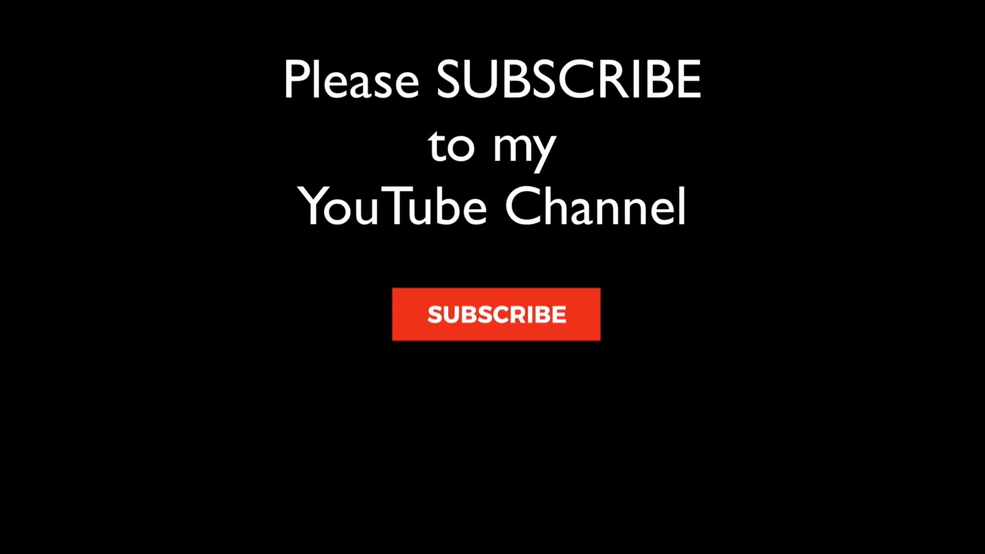
Step: Tint the existing sky graduated filter with a teal-green colour chosen in the Select a Color picker
left_click(495, 314)
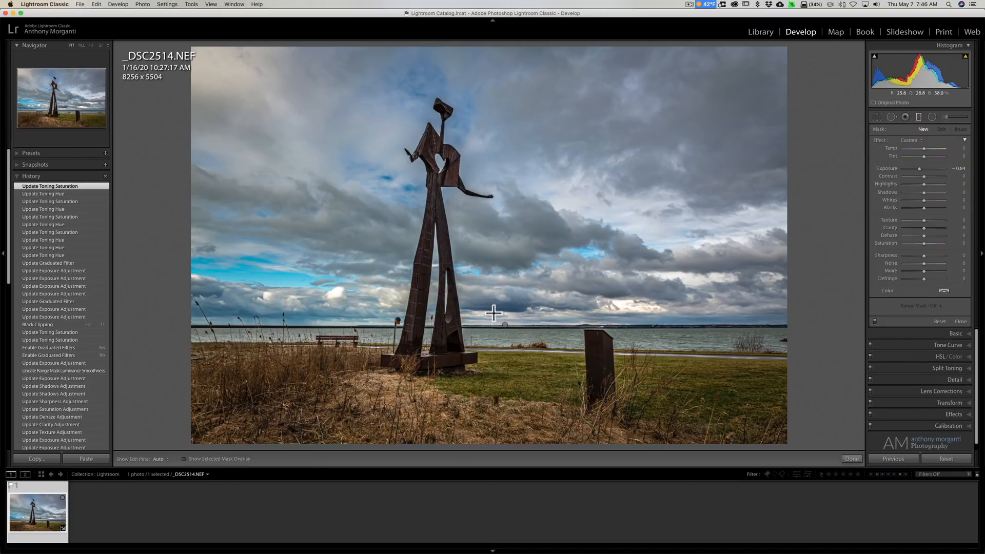
left_click(940, 129)
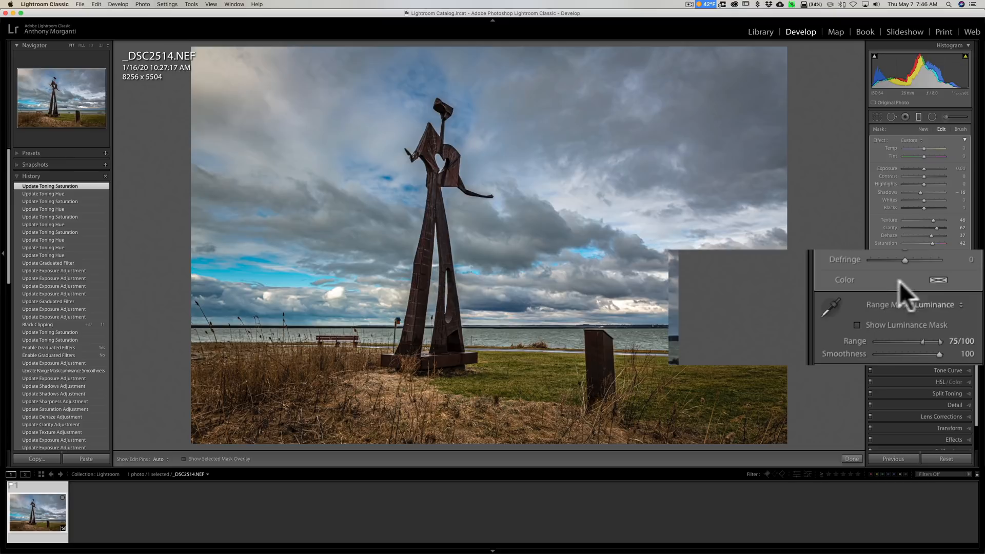
left_click(936, 280)
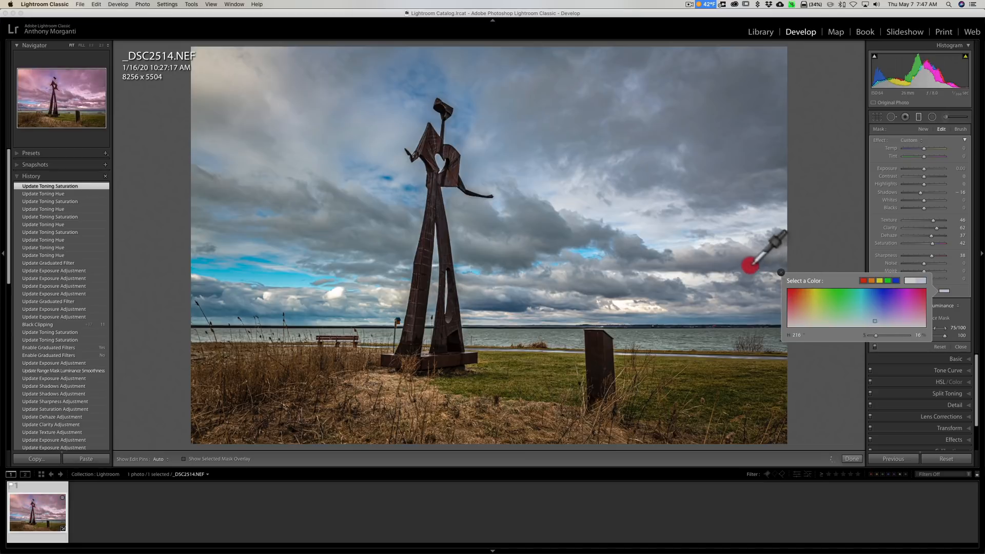
left_click_drag(751, 264, 471, 292)
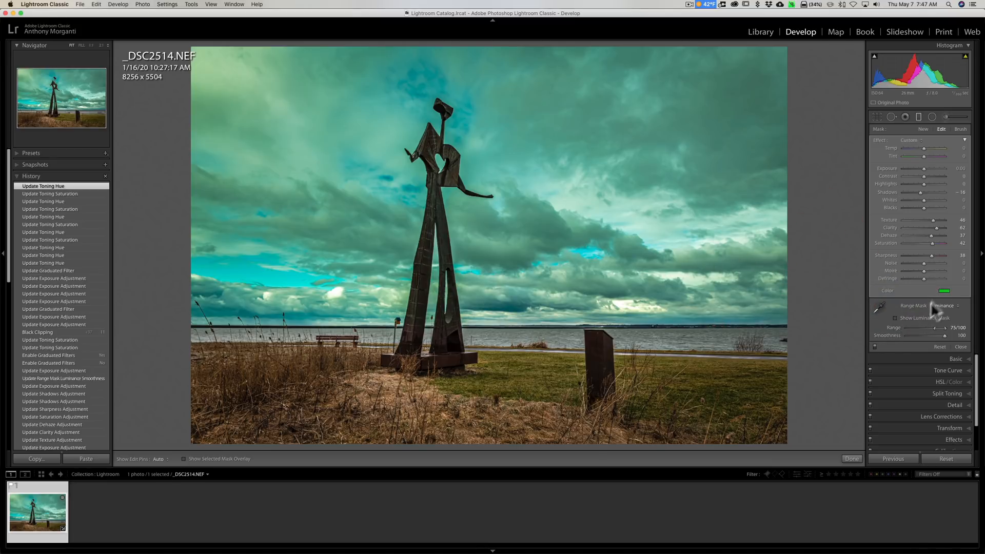
Step: Reset the filter's Color swatch to none, returning the clouds to natural grey-blue
left_click(945, 290)
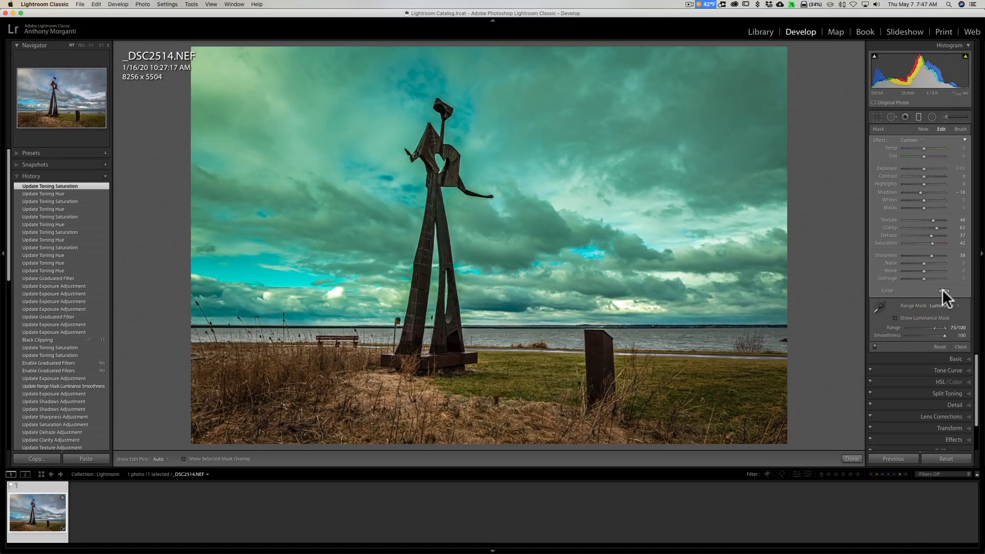
left_click(945, 290)
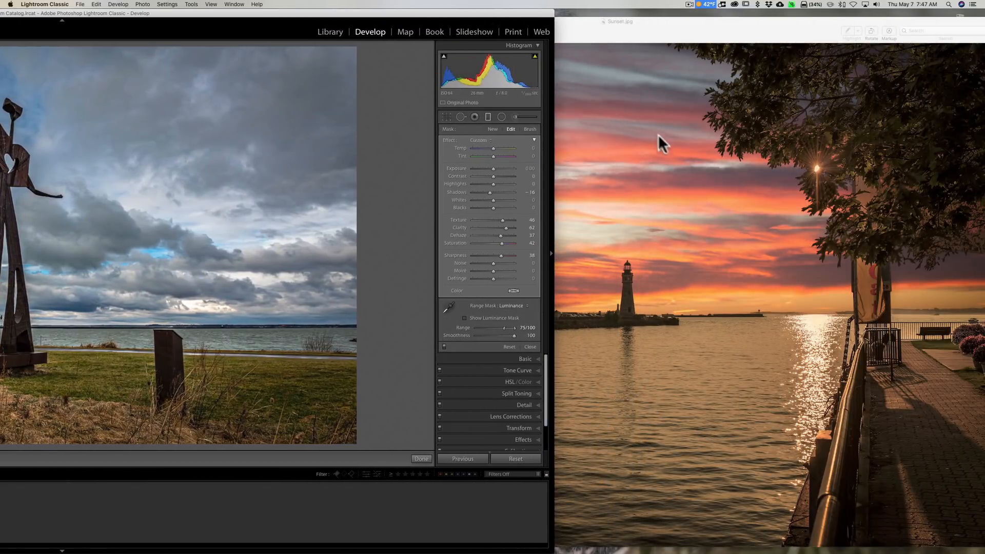
mouse_move(673, 174)
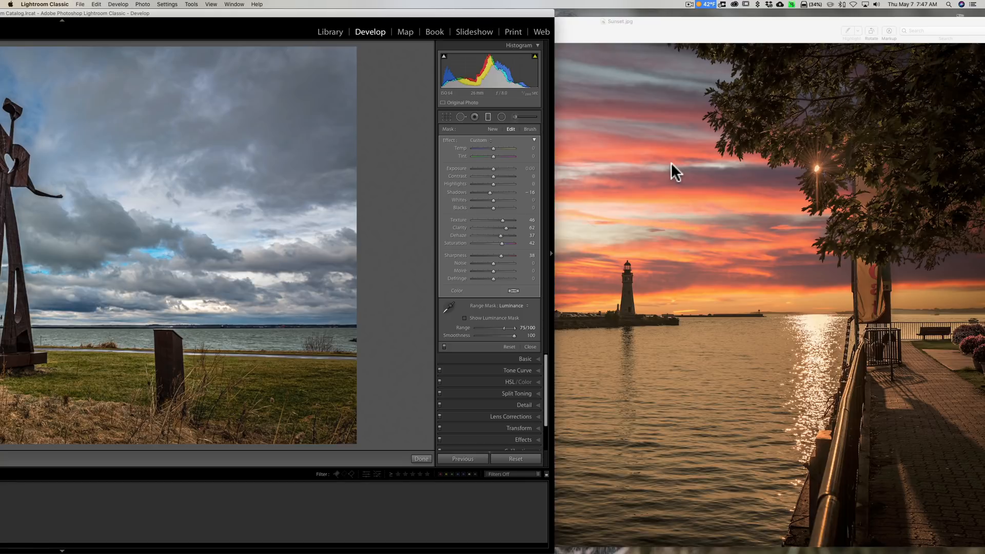
mouse_move(752, 248)
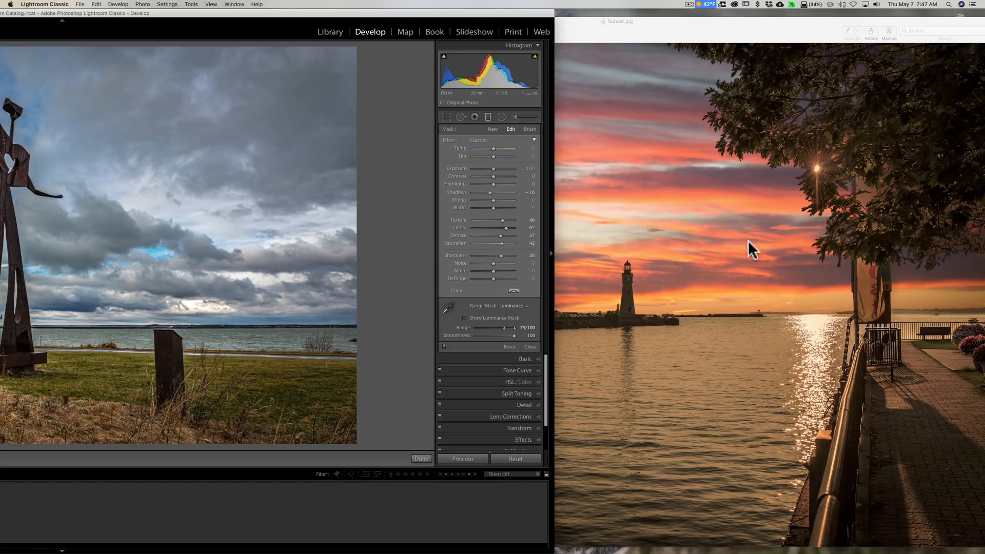
Step: Sample the pink-orange sky colour from Sunset.jpg as the filter's tint
left_click(513, 291)
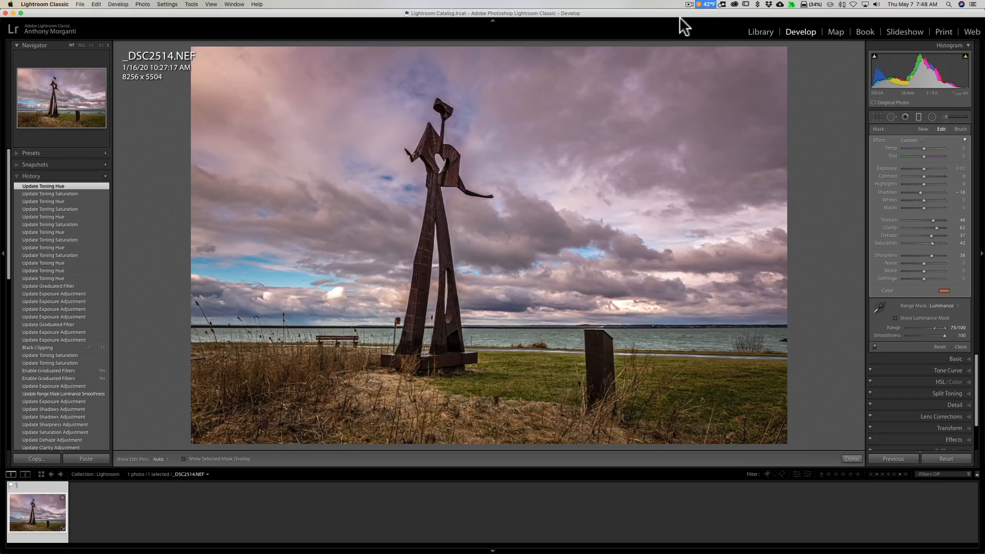
mouse_move(504, 325)
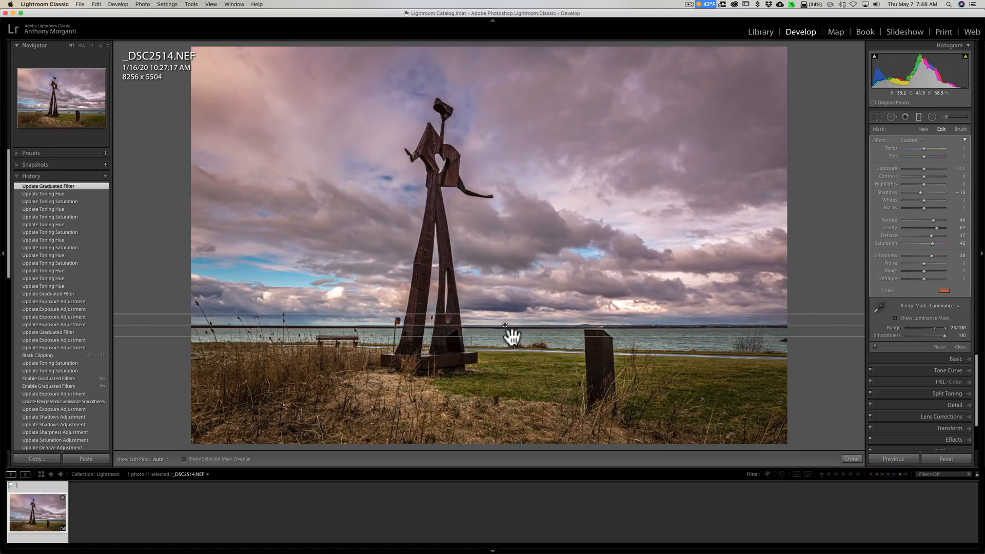
left_click_drag(504, 325, 513, 317)
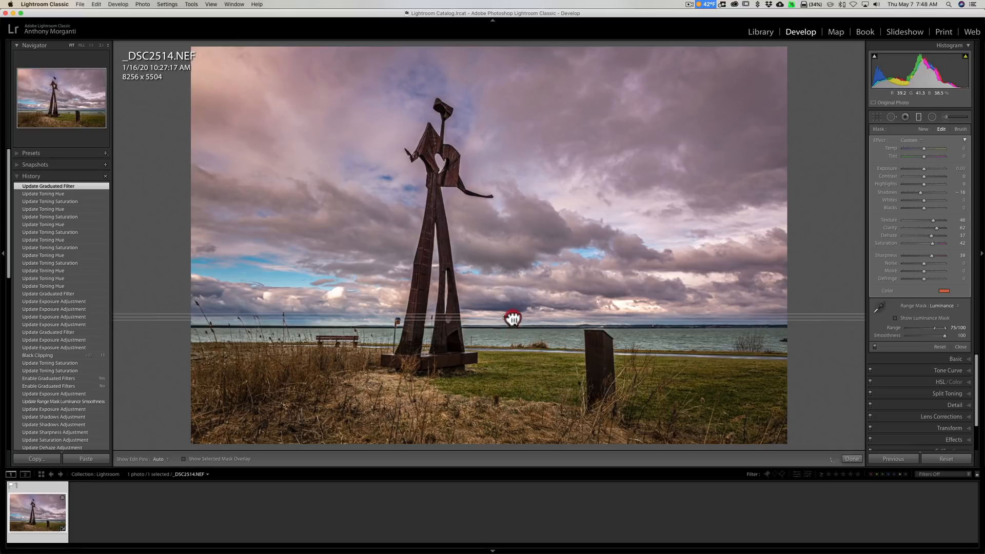
left_click_drag(513, 317, 516, 281)
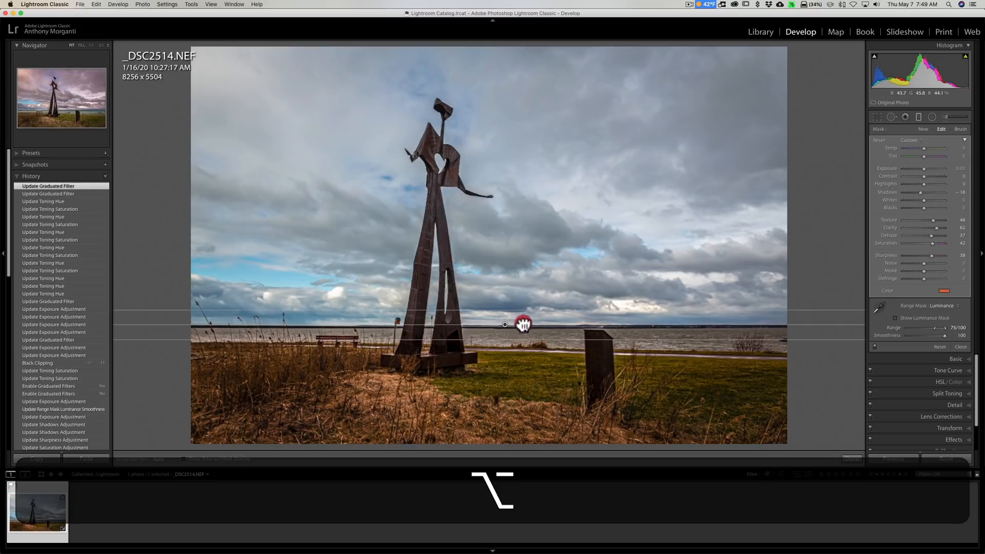
left_click_drag(523, 324, 523, 316)
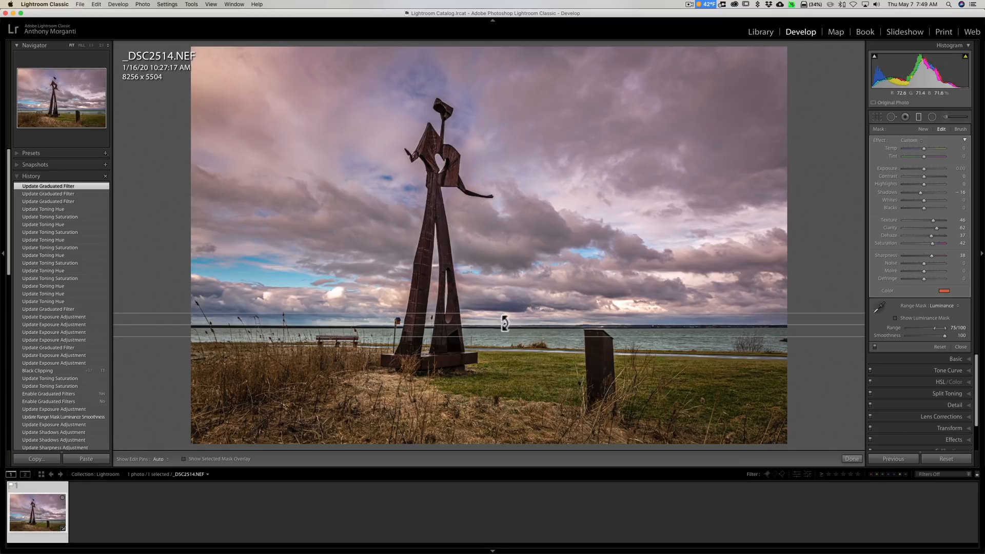
mouse_move(505, 325)
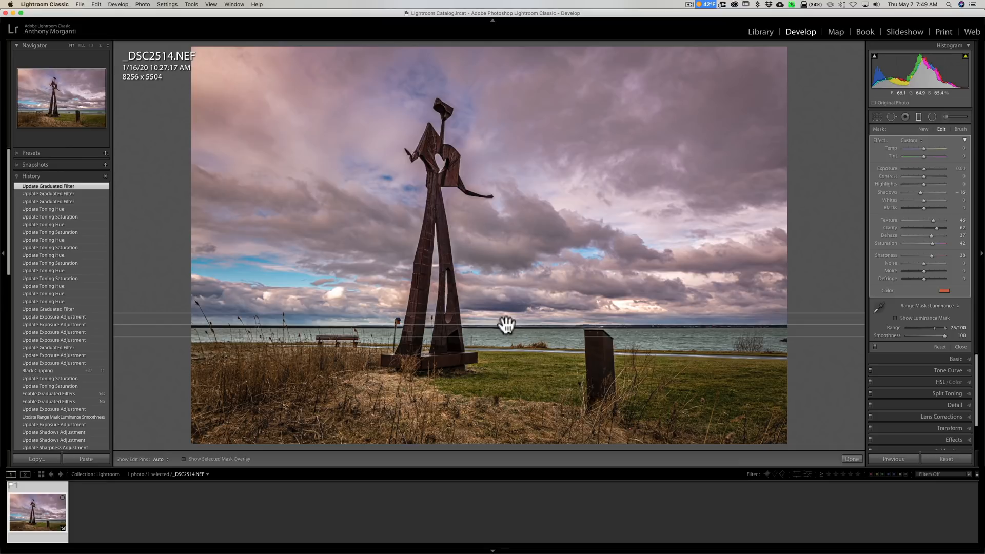
Step: Duplicate the pink sky graduated filter from its pin's context menu
right_click(437, 299)
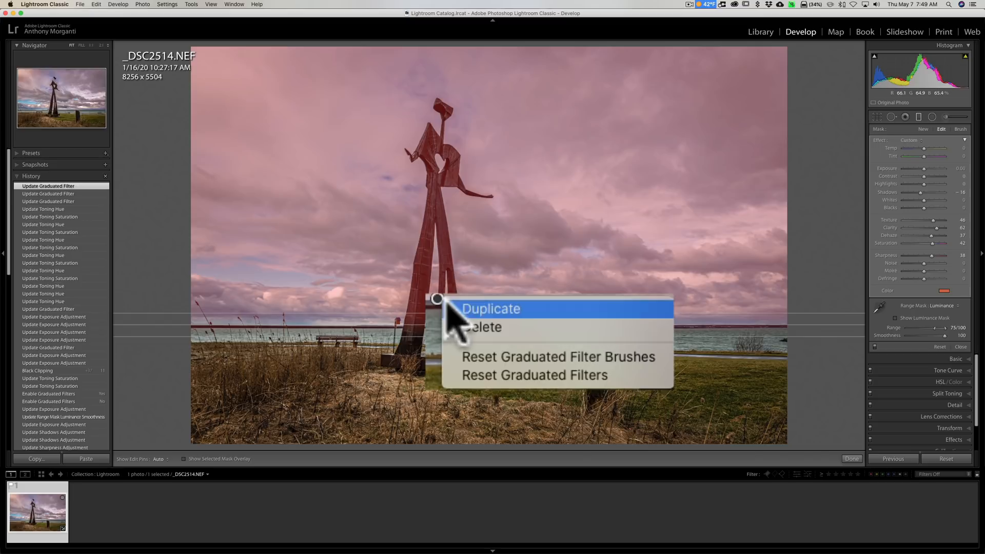
left_click(490, 308)
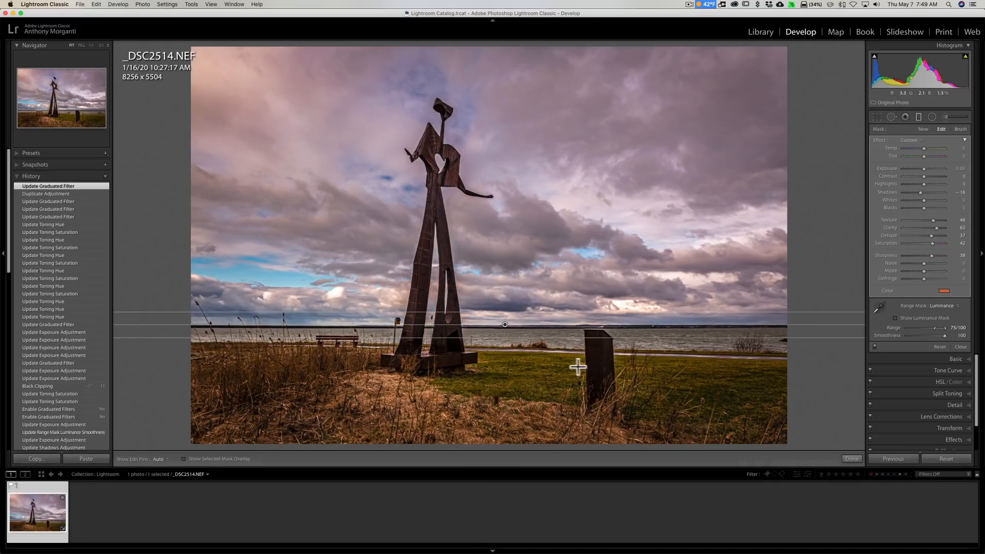
mouse_move(673, 368)
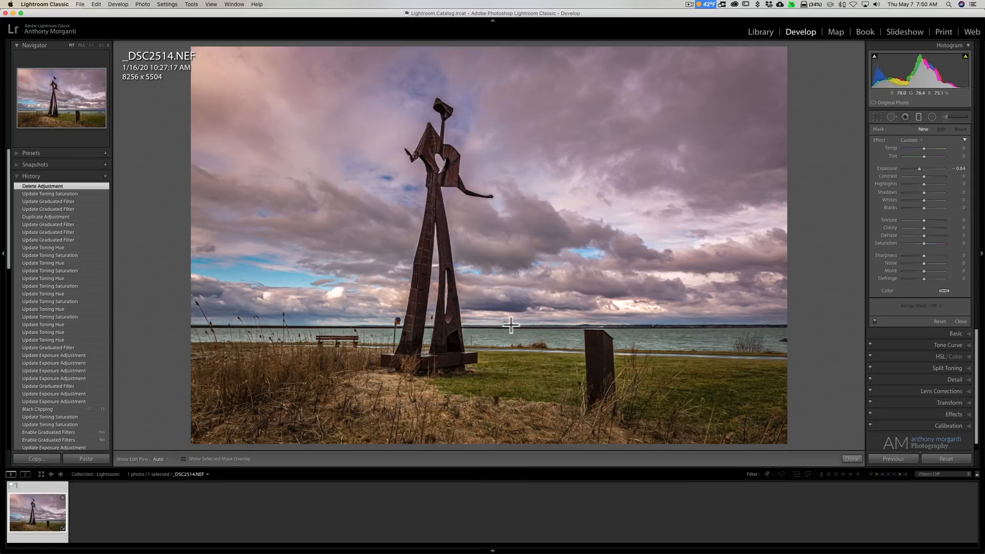
Step: Lower the pink sky filter's Exposure to about -1.06 for a moodier sky
left_click(941, 129)
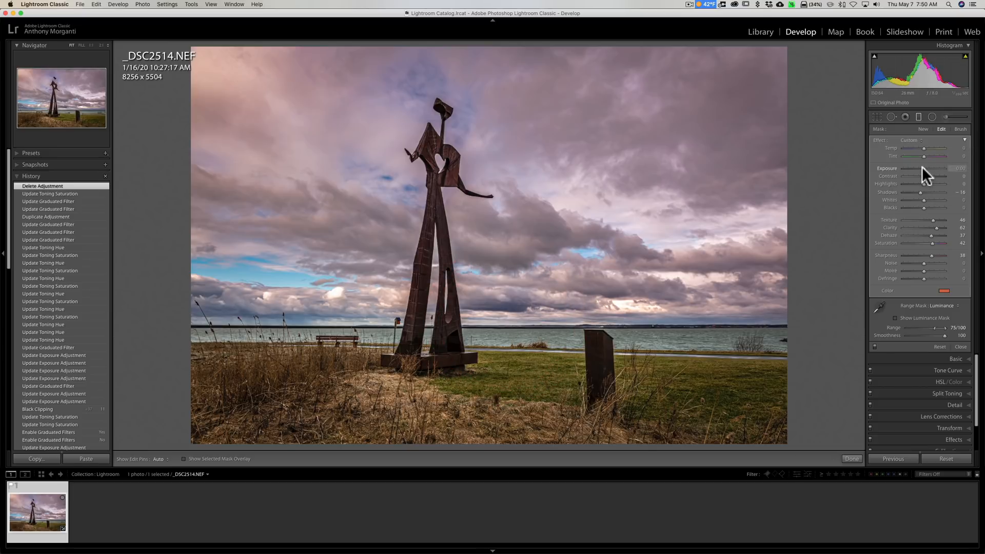
left_click_drag(935, 168, 917, 168)
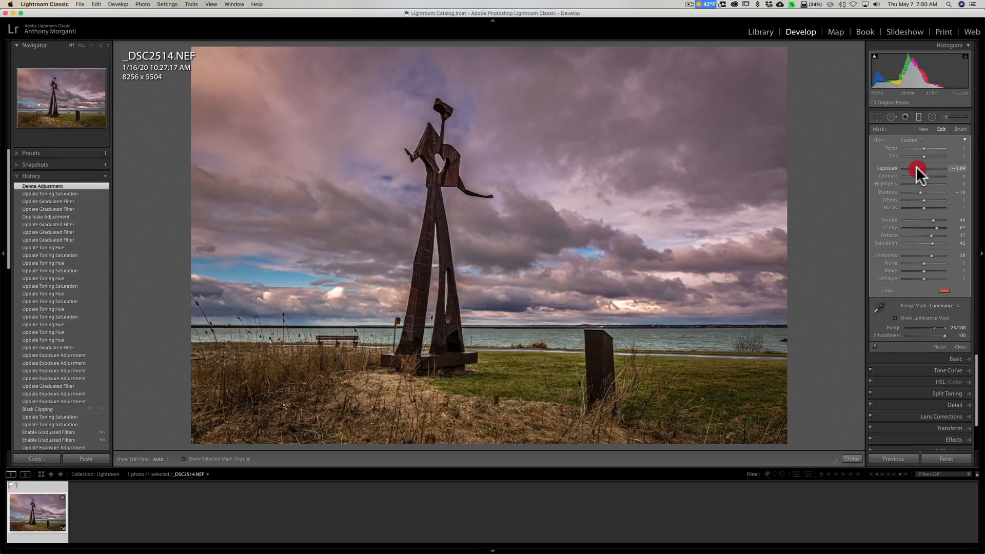
left_click_drag(918, 168, 920, 168)
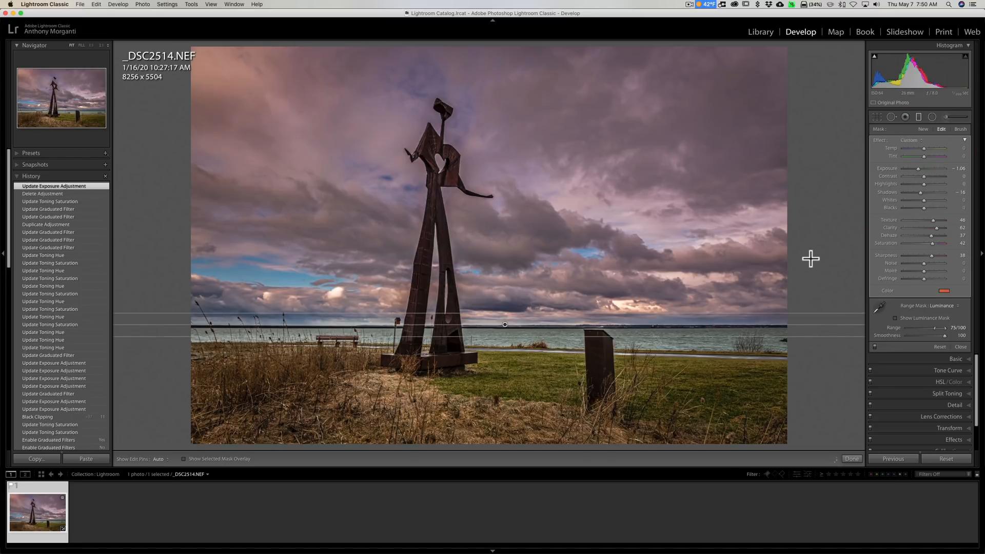
mouse_move(613, 267)
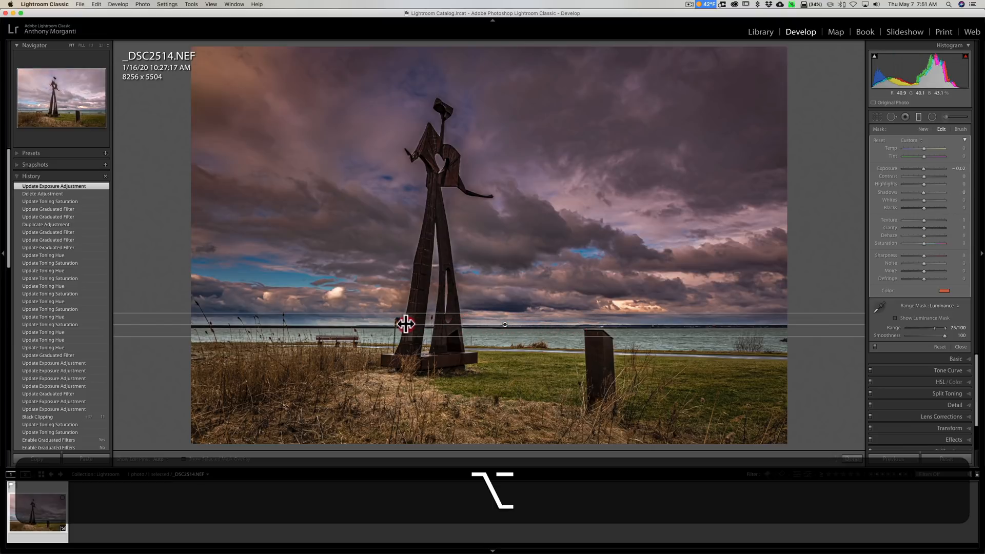
Step: Option-drag the filter pin to scale its settings down slightly, easing exposure to about -0.85
left_click_drag(405, 324, 506, 324)
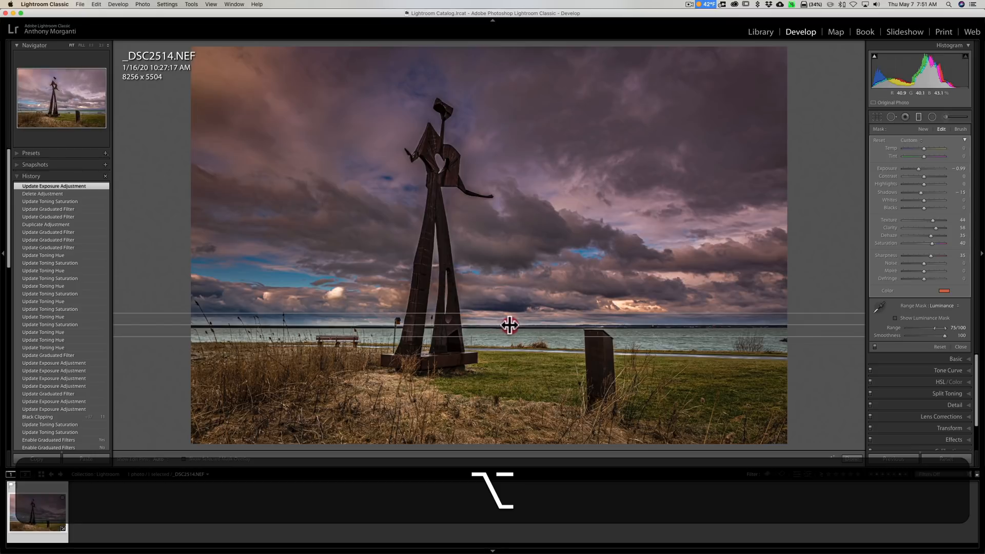
left_click_drag(509, 325, 490, 324)
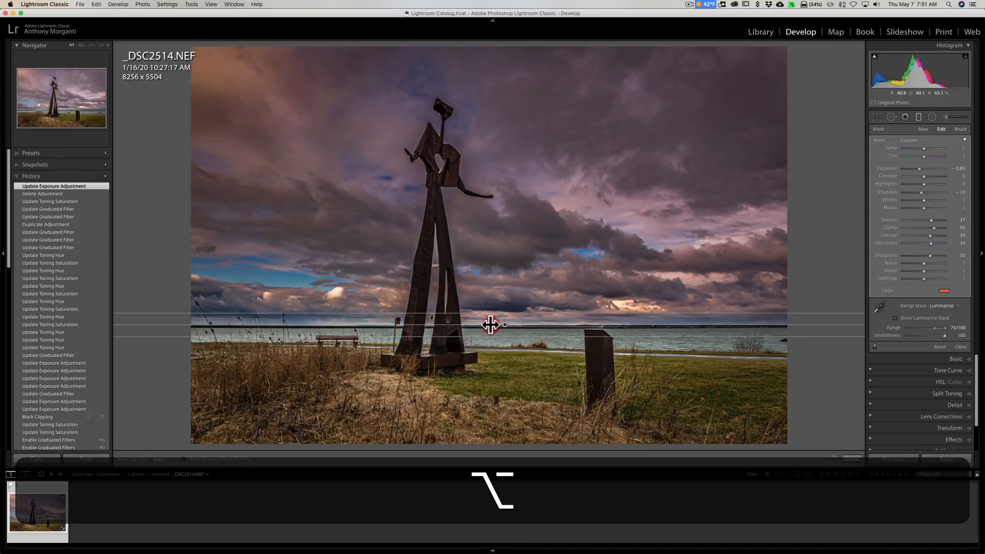